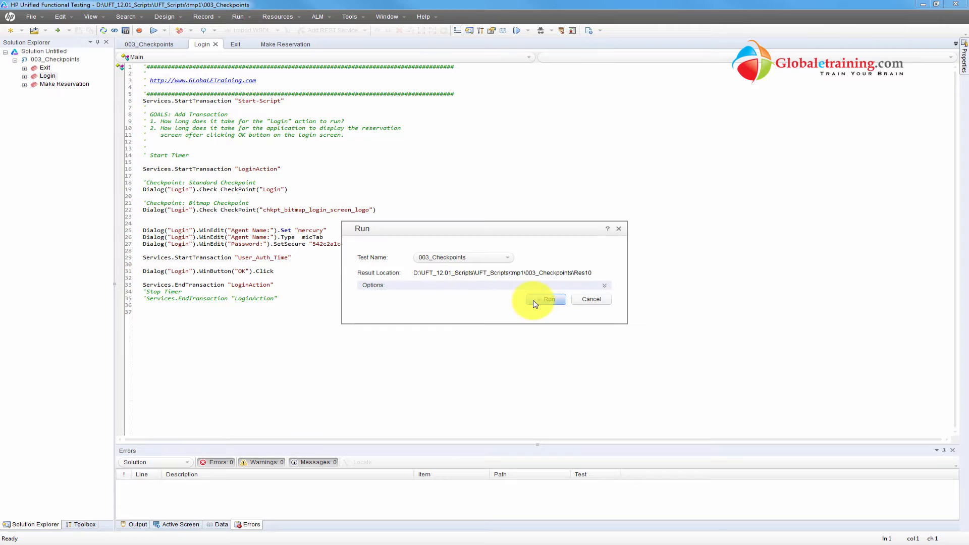
Step: Run 003_Checkpoints into Res10, letting it drive the Flight Reservation app to a Failed result
{"action": "left_click", "coordinate": [547, 299]}
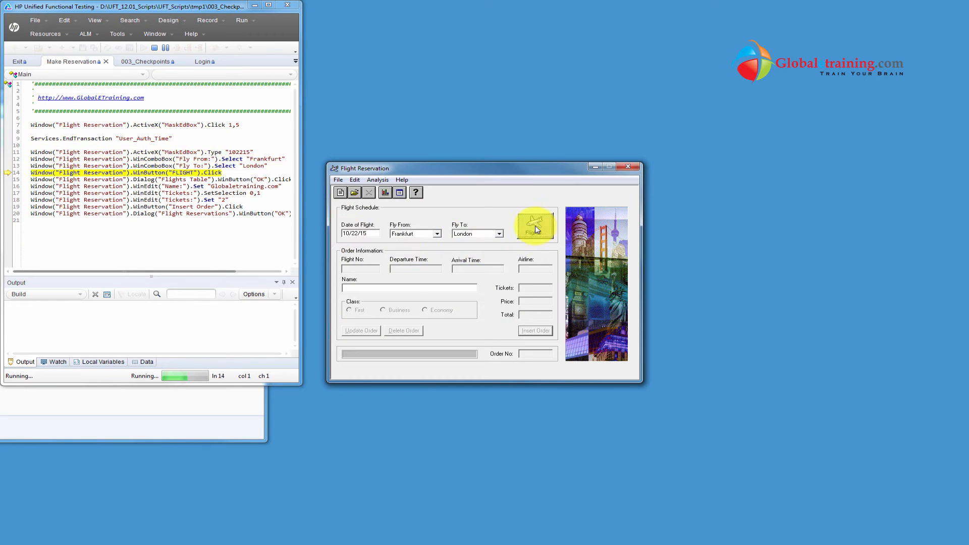
{"action": "left_click", "coordinate": [534, 330]}
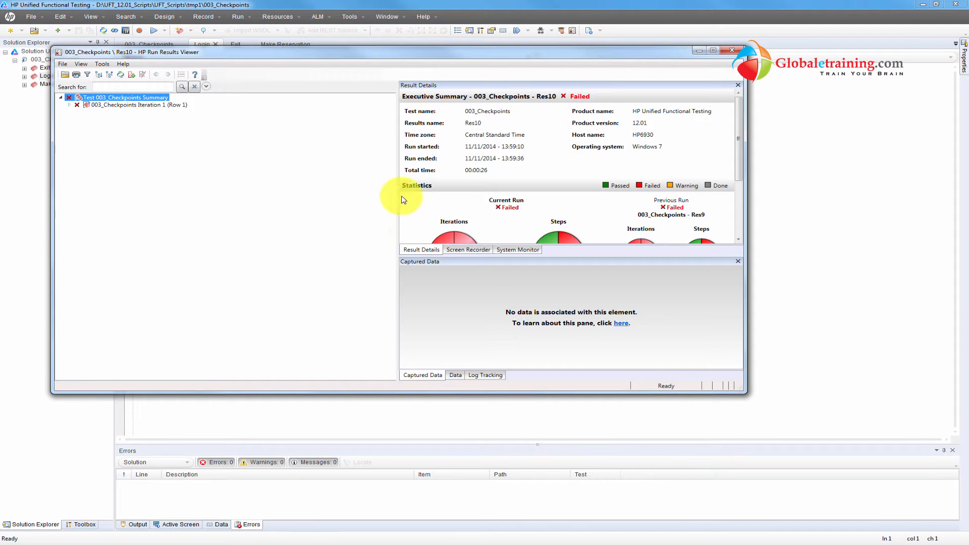
{"action": "mouse_move", "coordinate": [690, 125]}
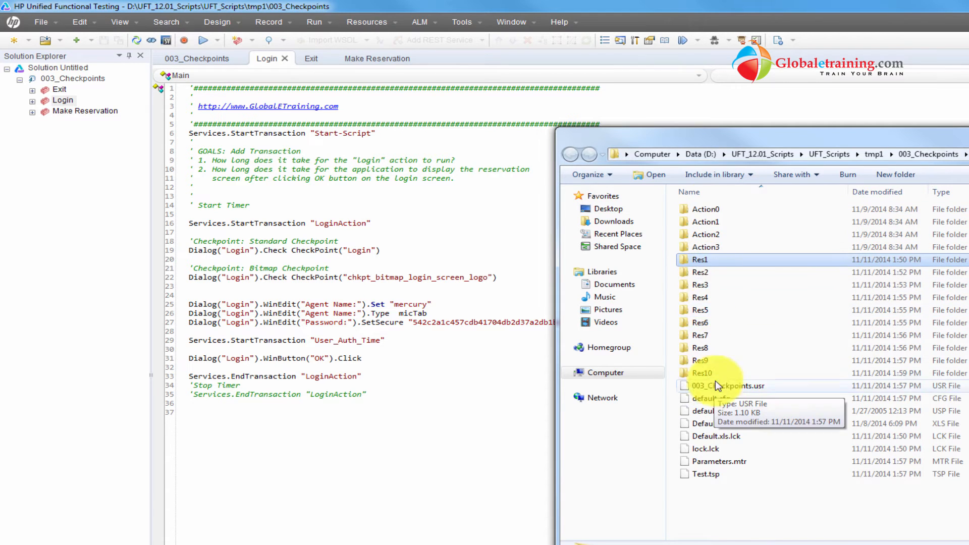
Step: Inspect the Res1–Res10 folders in 003_Checkpoints, picking out the newest, Res10
{"action": "left_click", "coordinate": [569, 154]}
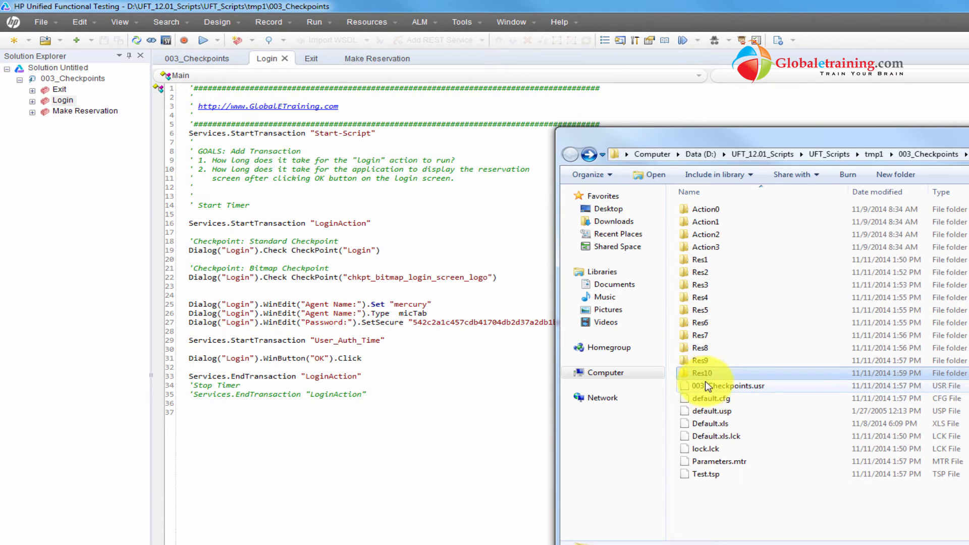
{"action": "mouse_move", "coordinate": [703, 372]}
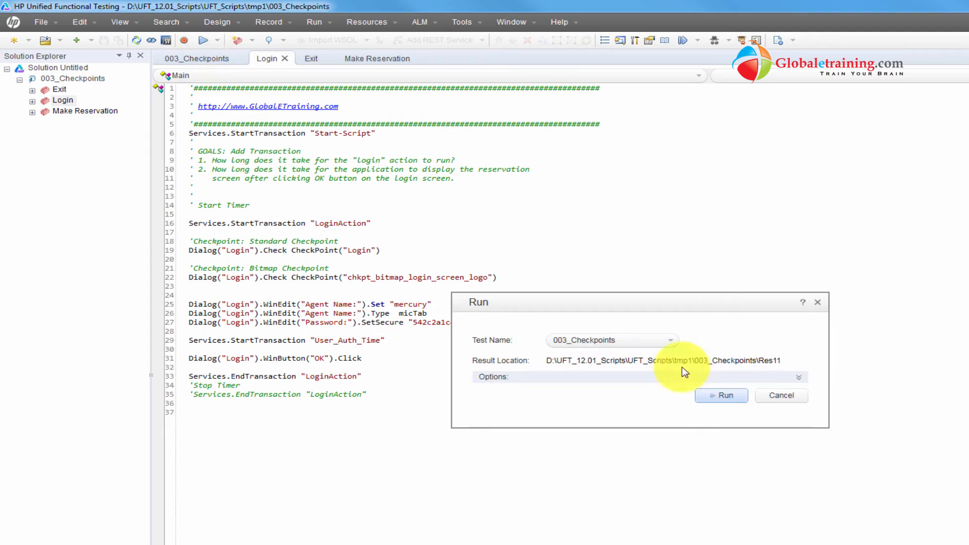
Step: View the Run dialog's Results Location options proposing Res11, then cancel without running
{"action": "left_click", "coordinate": [797, 376]}
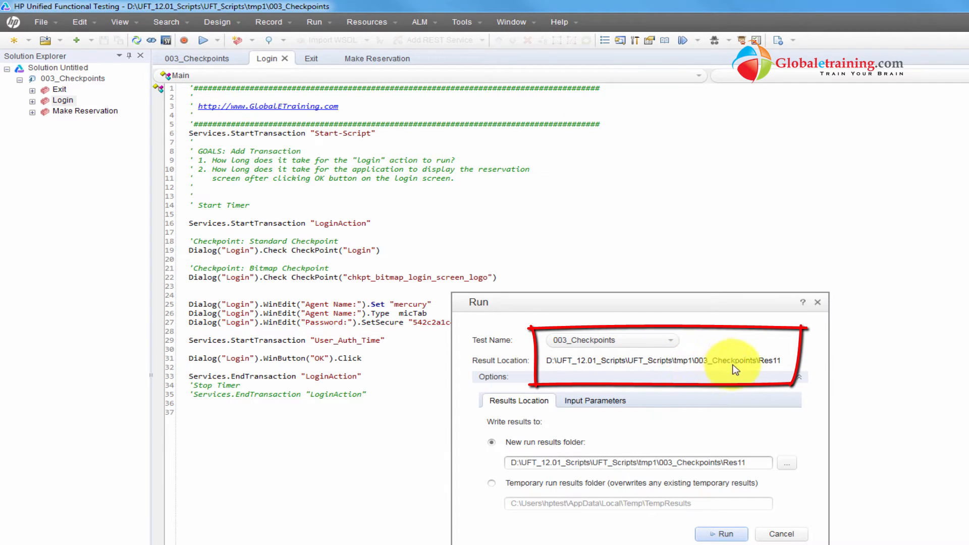
{"action": "left_click", "coordinate": [780, 533]}
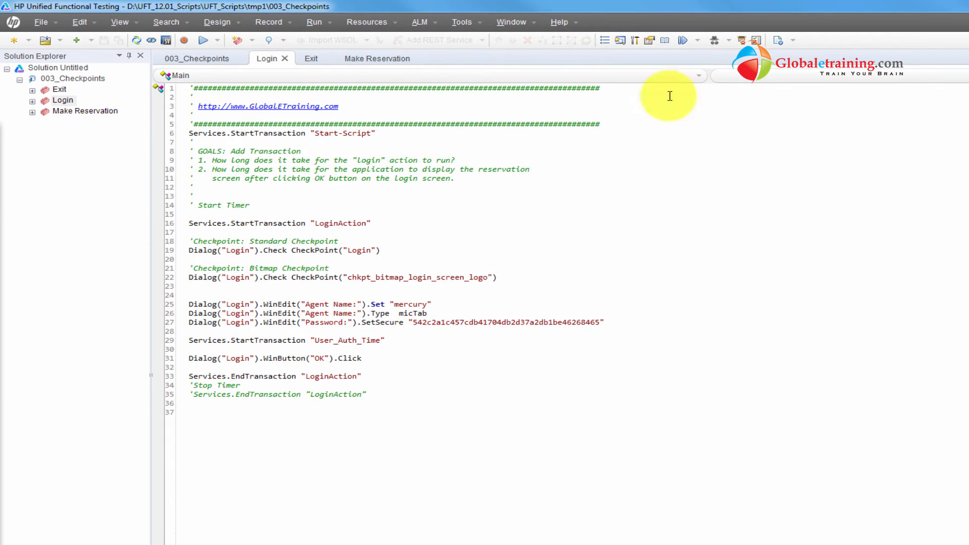
{"action": "mouse_move", "coordinate": [356, 239]}
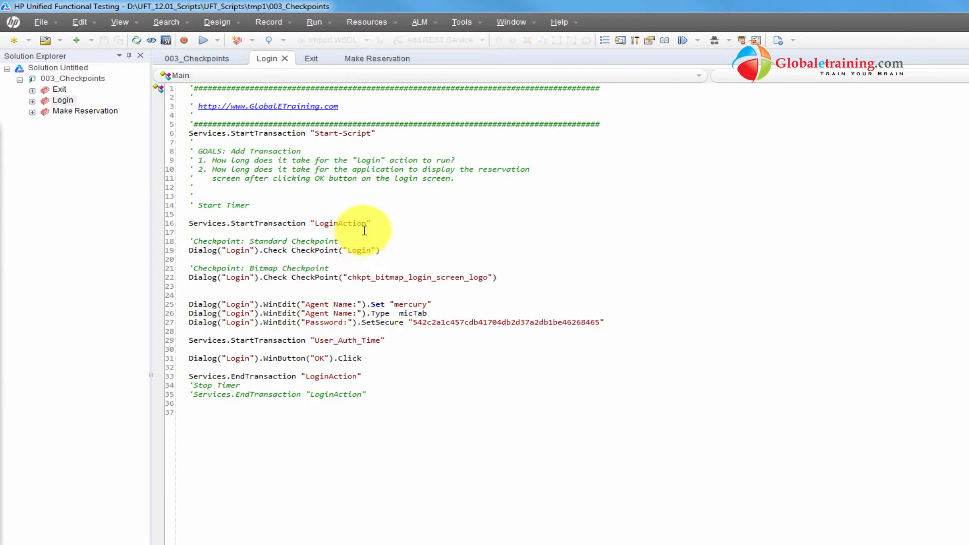
Step: Uncheck 'View results when run session ends' under Tools > Options > Run Sessions
{"action": "left_click", "coordinate": [462, 22]}
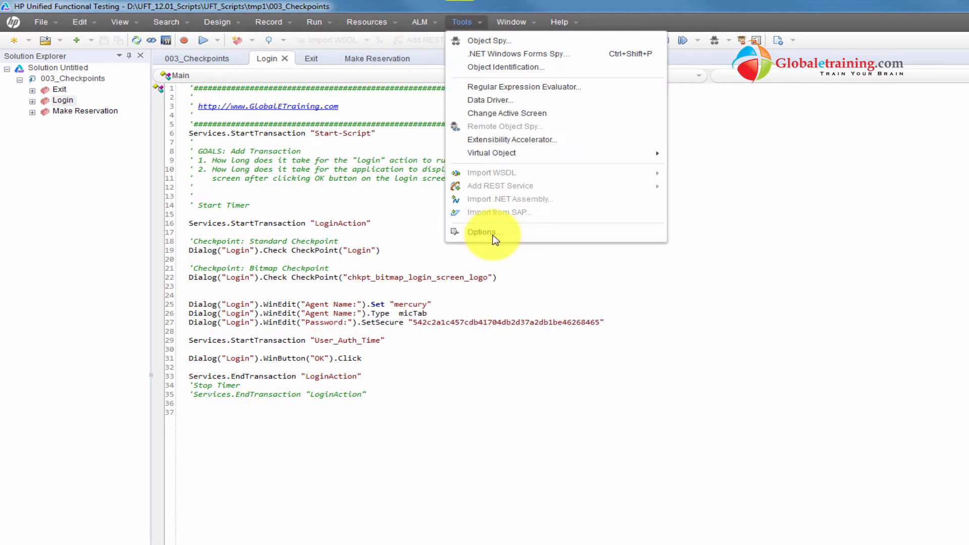
{"action": "left_click", "coordinate": [481, 232]}
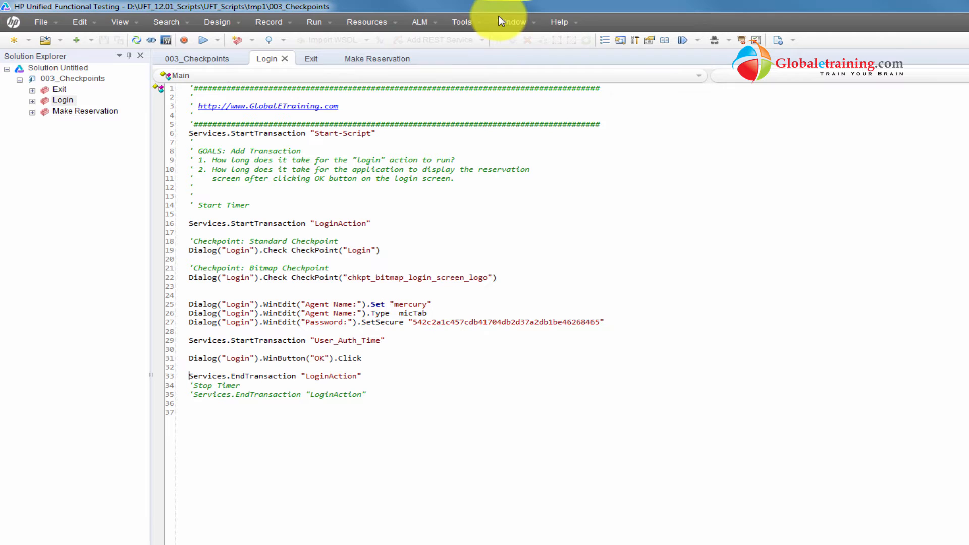
{"action": "left_click", "coordinate": [460, 21]}
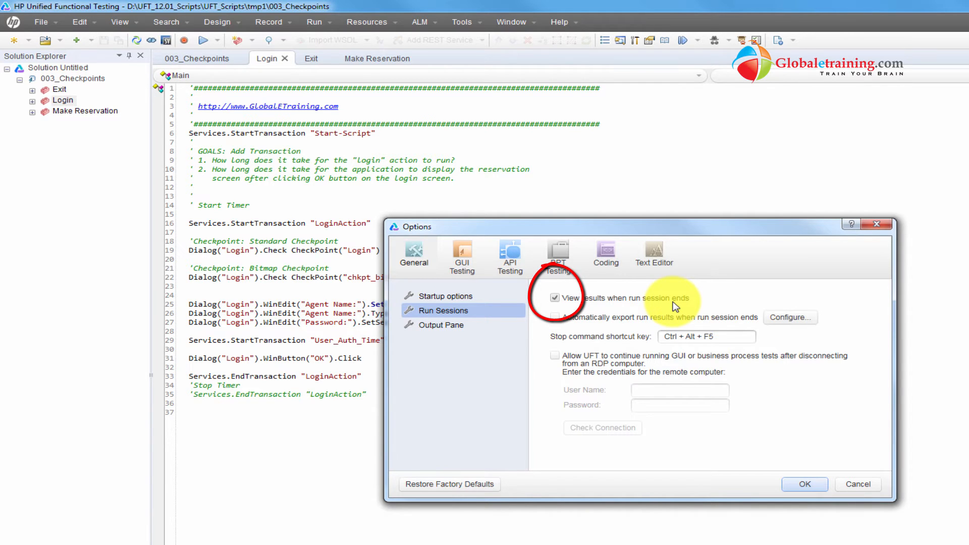
{"action": "left_click", "coordinate": [554, 297]}
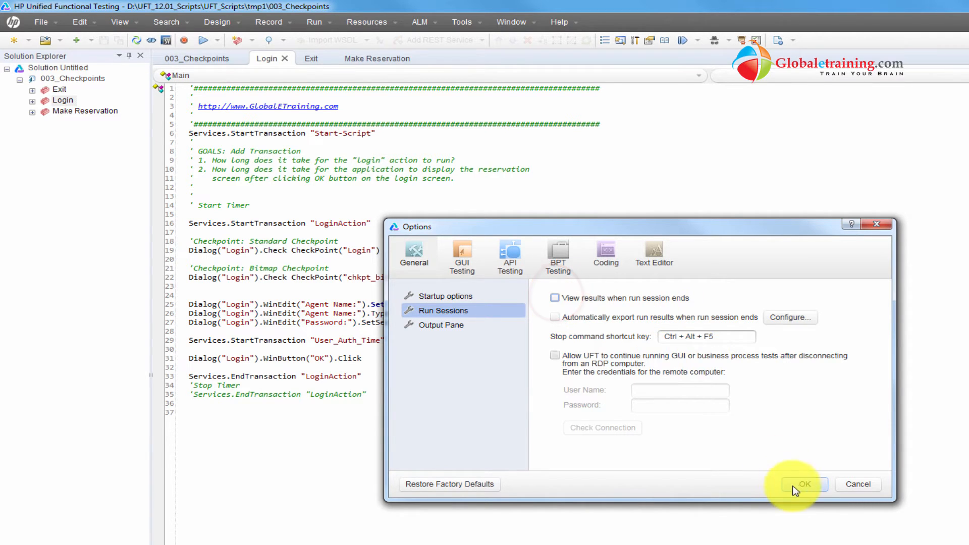
{"action": "left_click", "coordinate": [803, 484]}
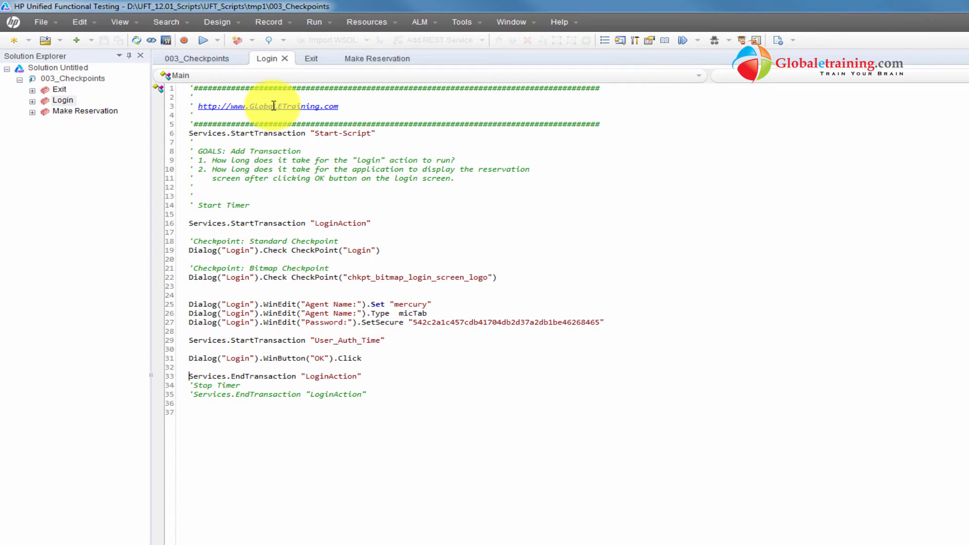
{"action": "mouse_move", "coordinate": [203, 39]}
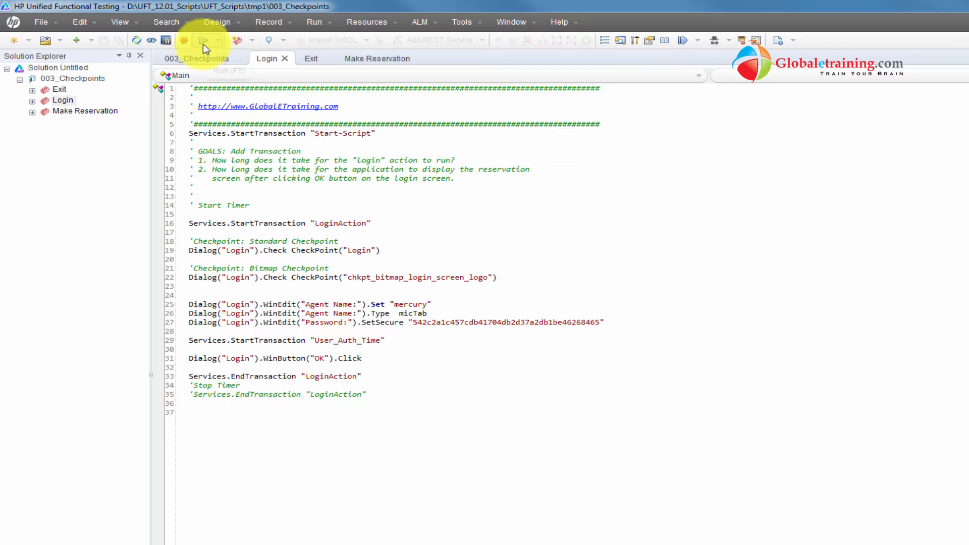
Step: Run 003_Checkpoints with 'Temporary run results folder' selected as the results location
{"action": "left_click", "coordinate": [203, 39]}
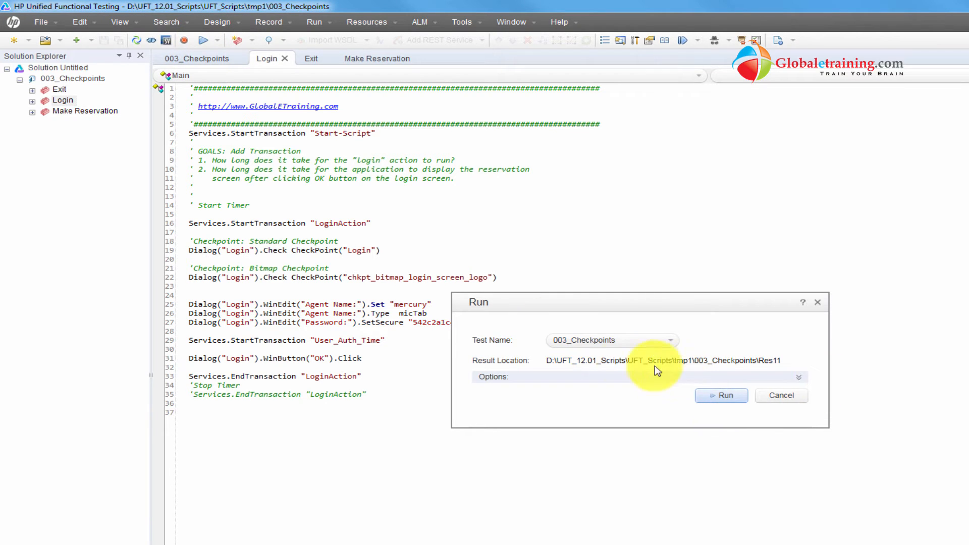
{"action": "mouse_move", "coordinate": [624, 404]}
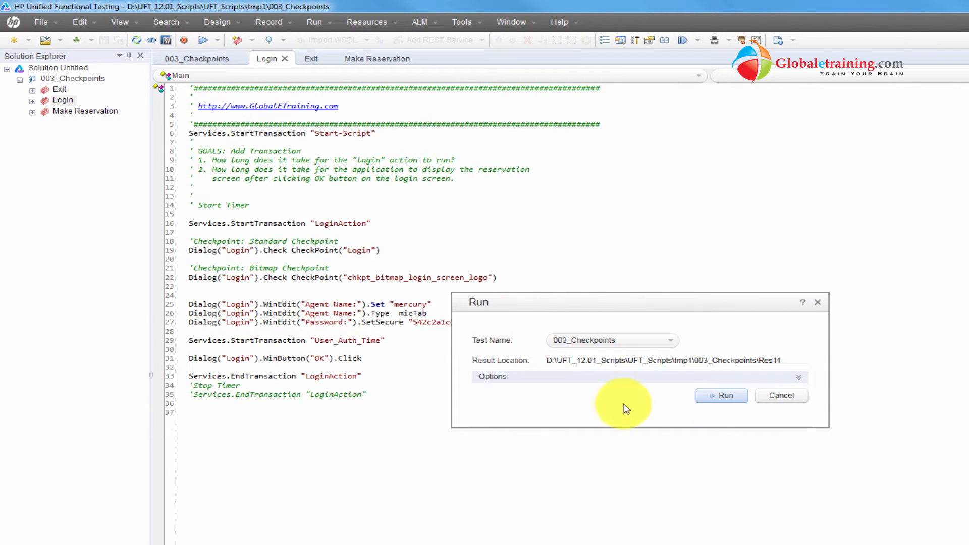
{"action": "left_click", "coordinate": [798, 376]}
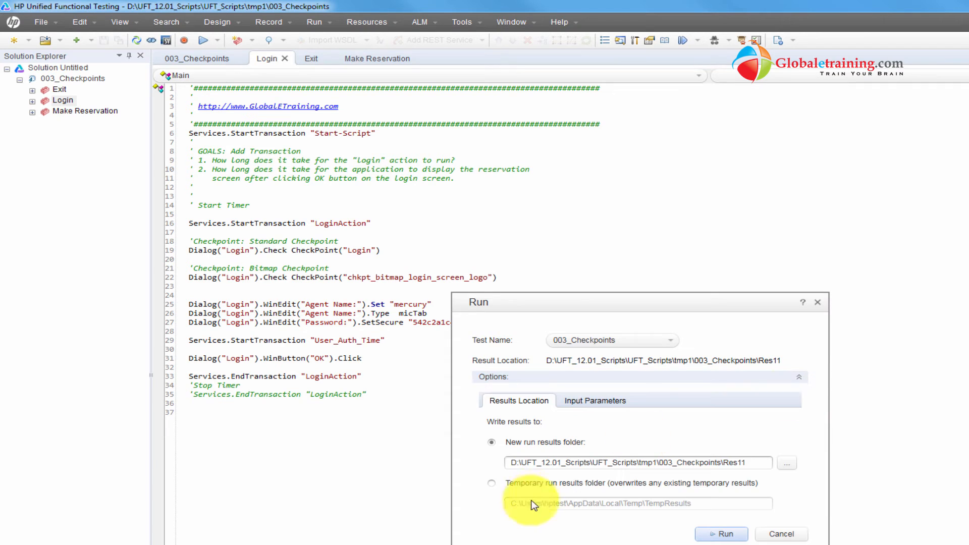
{"action": "left_click", "coordinate": [491, 482]}
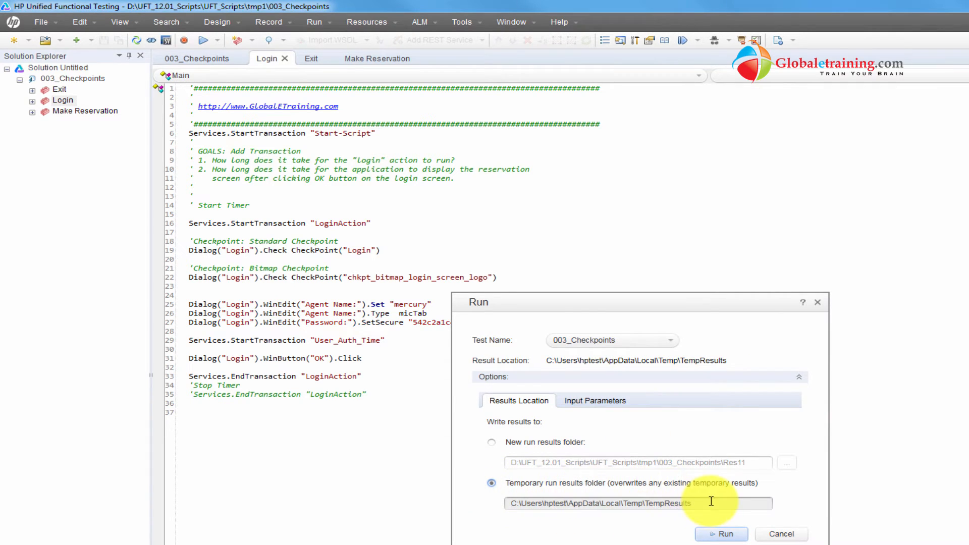
{"action": "triple_click", "coordinate": [636, 503]}
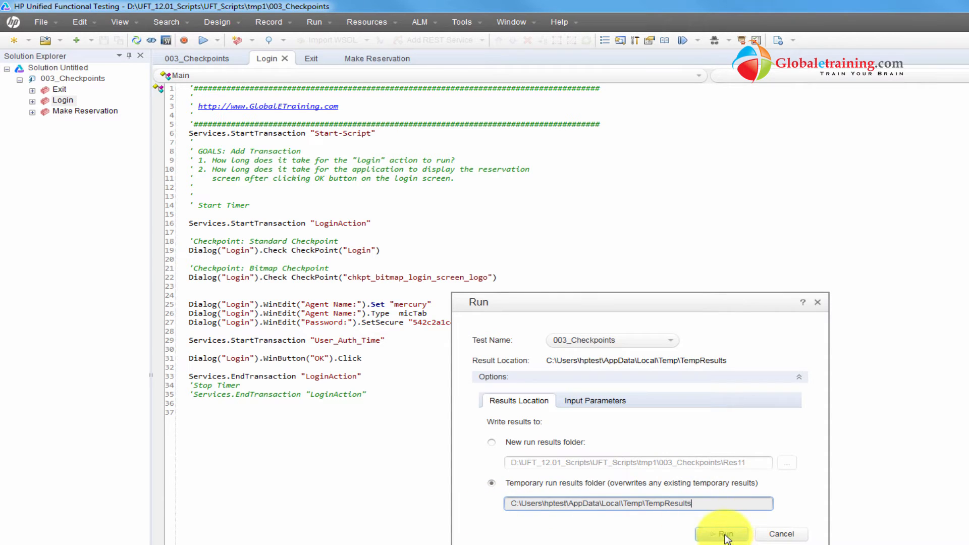
{"action": "left_click", "coordinate": [721, 534]}
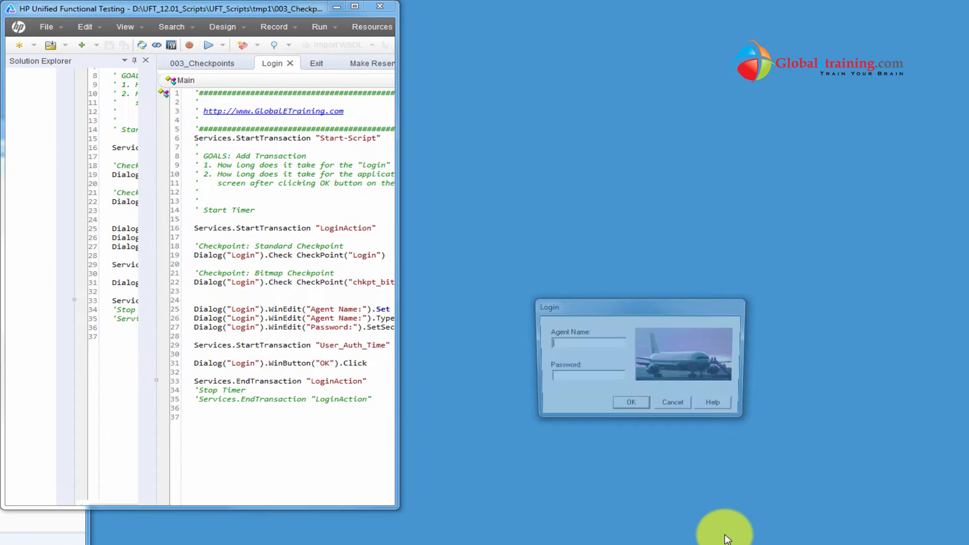
Step: Let the Login and Flight Reservation actions finish until UFT returns to the Login script
{"action": "left_click", "coordinate": [209, 45]}
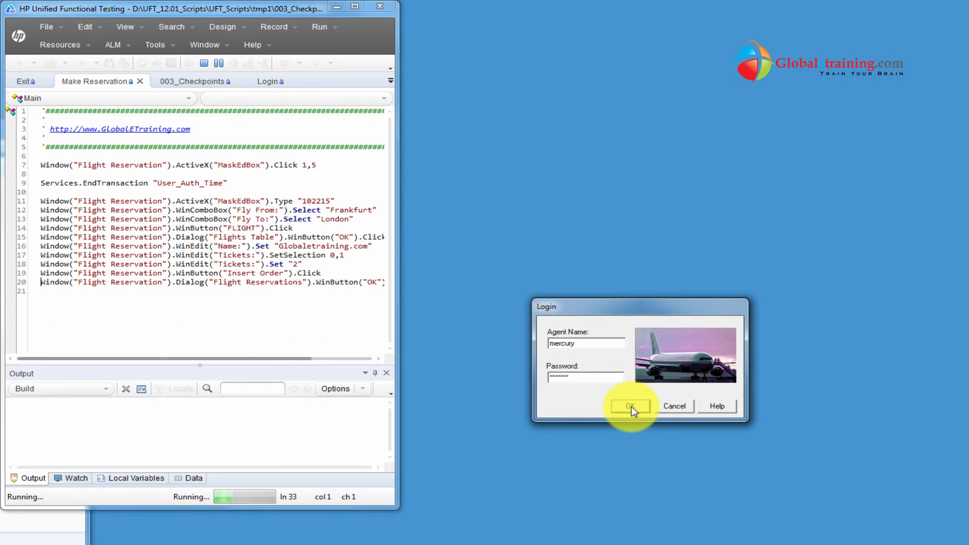
{"action": "left_click", "coordinate": [629, 405]}
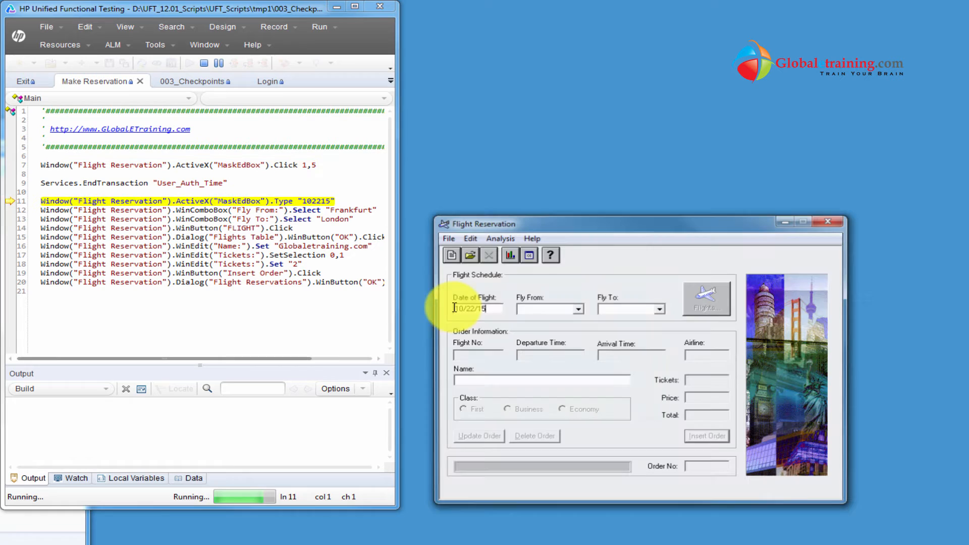
{"action": "left_click", "coordinate": [707, 436]}
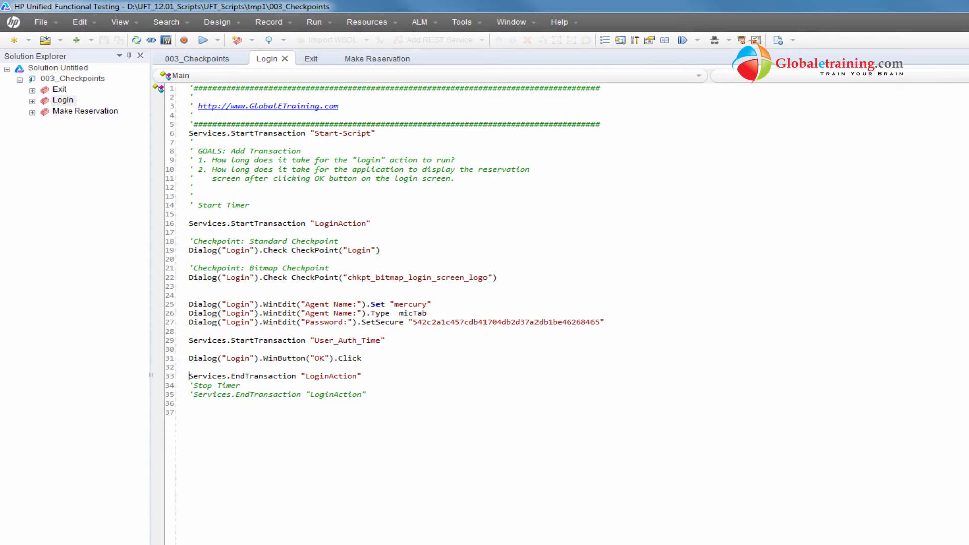
Step: Select Res1–Res10, delete them, and confirm moving them to the Recycle Bin
{"action": "left_click", "coordinate": [465, 344]}
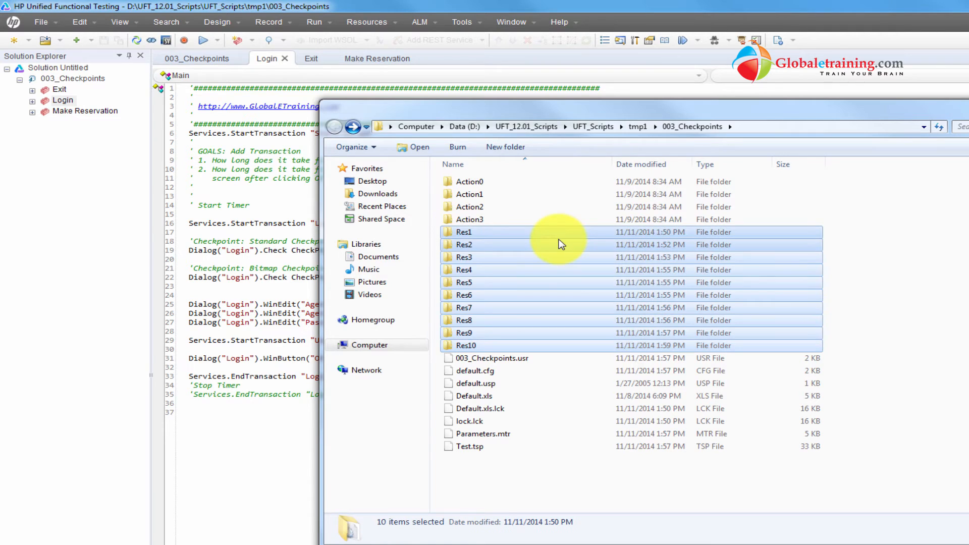
{"action": "key", "text": "Delete"}
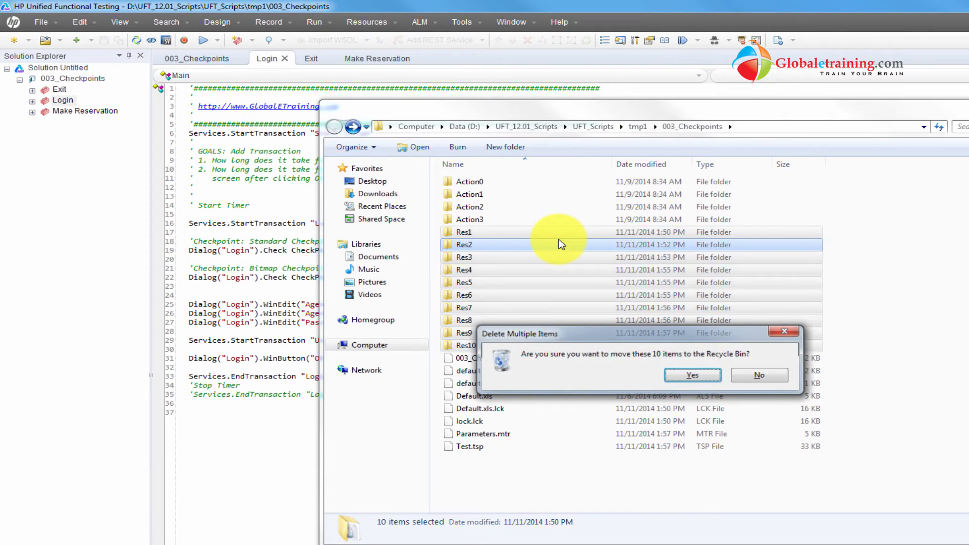
{"action": "left_click", "coordinate": [691, 375]}
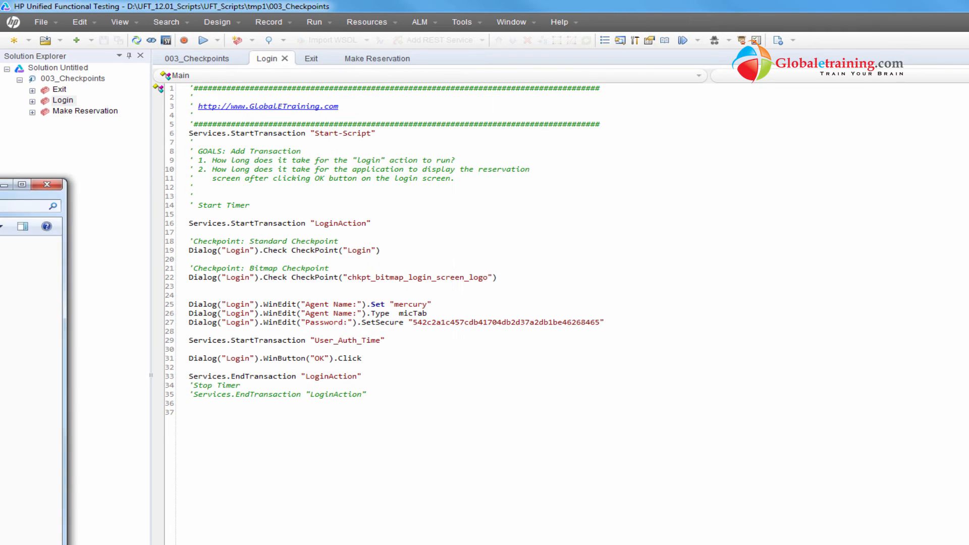
{"action": "left_click", "coordinate": [204, 40]}
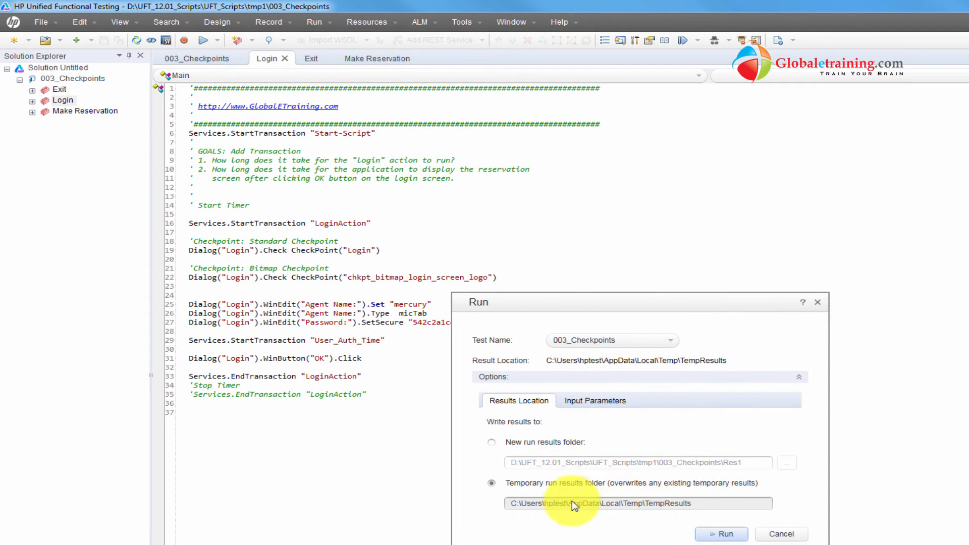
{"action": "mouse_move", "coordinate": [618, 501]}
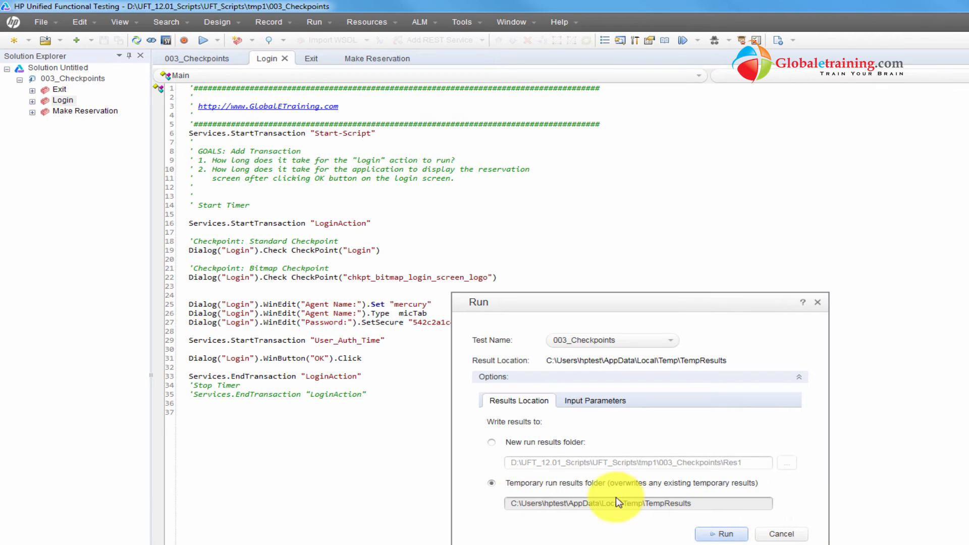
{"action": "mouse_move", "coordinate": [729, 499]}
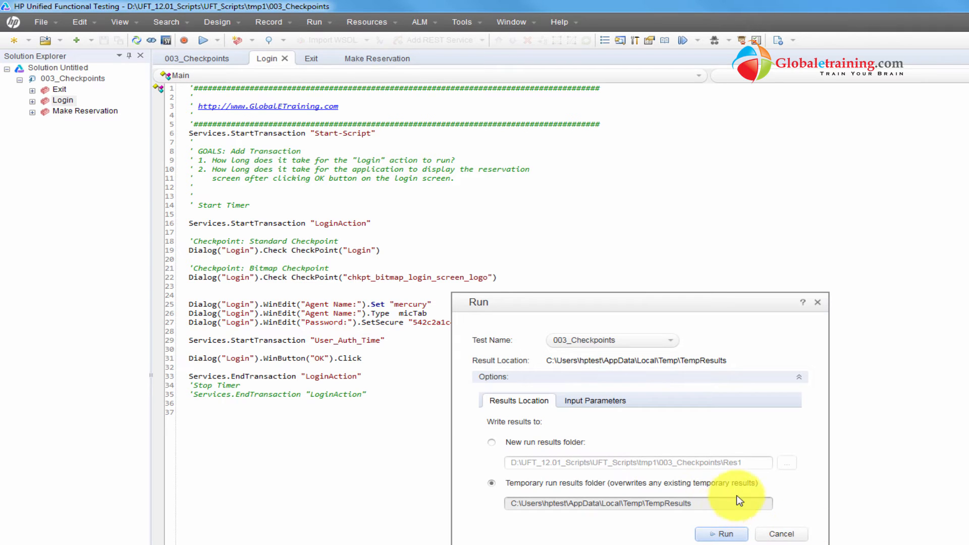
{"action": "mouse_move", "coordinate": [781, 533]}
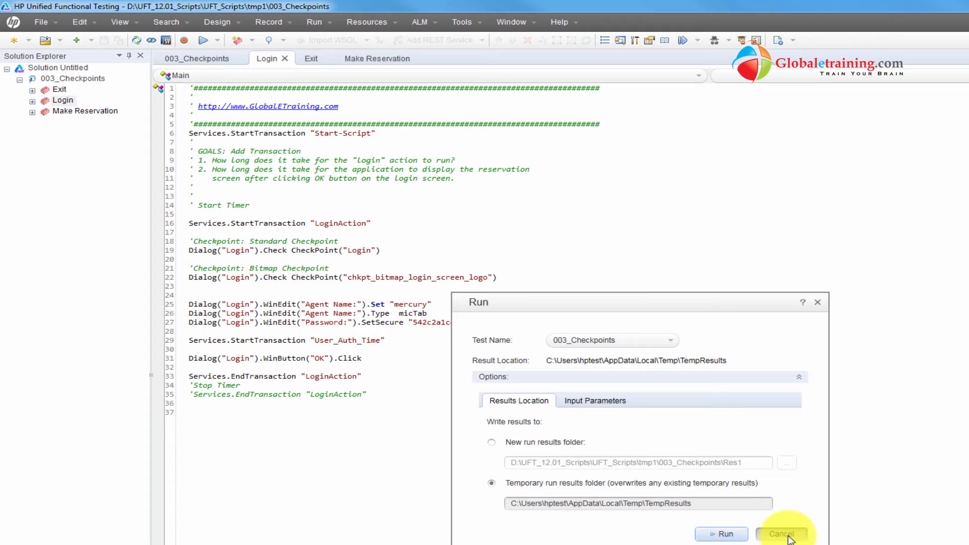
{"action": "left_click", "coordinate": [781, 533]}
{"action": "type", "text": "'"}
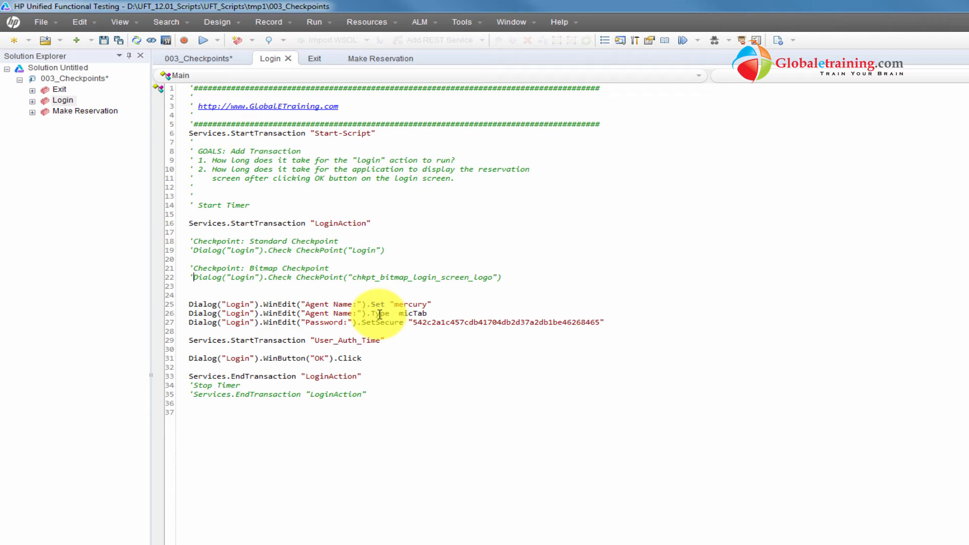
{"action": "mouse_move", "coordinate": [375, 231]}
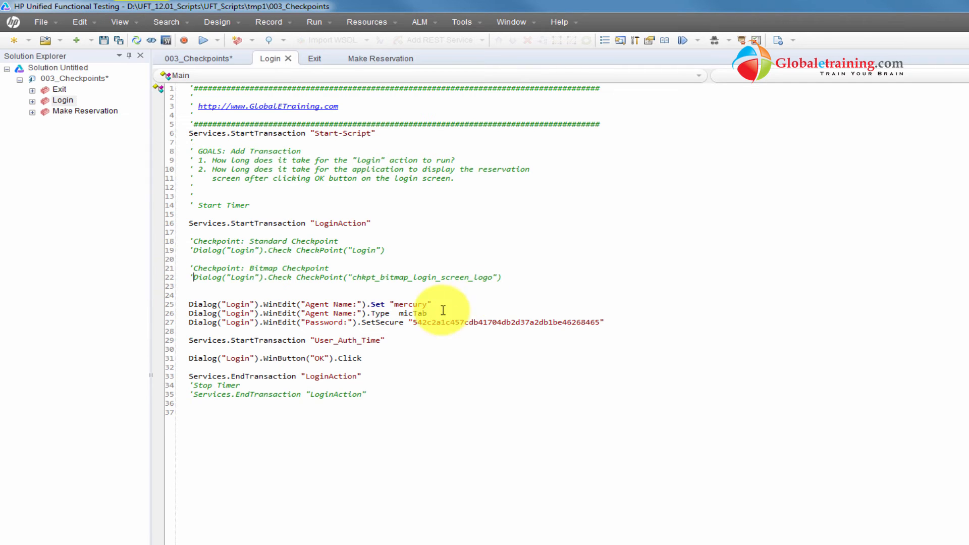
Step: In Last Run Results, expand Login Summary and inspect failed Checkpoint 'Login' values
{"action": "left_click", "coordinate": [202, 40]}
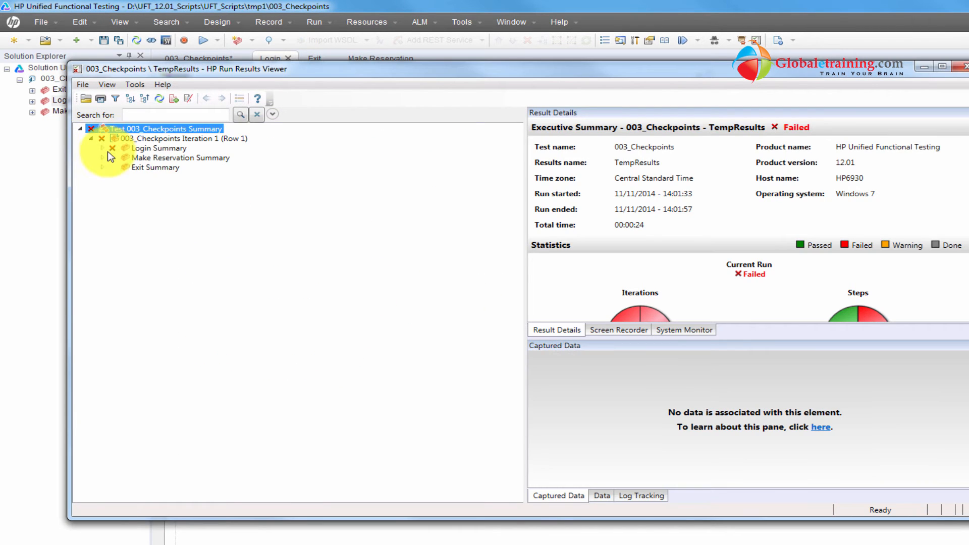
{"action": "left_click", "coordinate": [162, 148]}
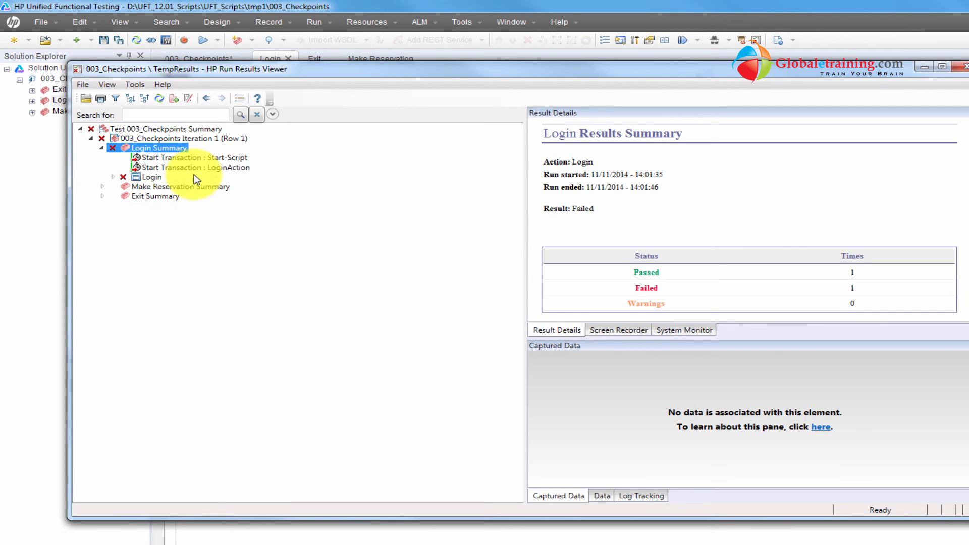
{"action": "left_click", "coordinate": [152, 176]}
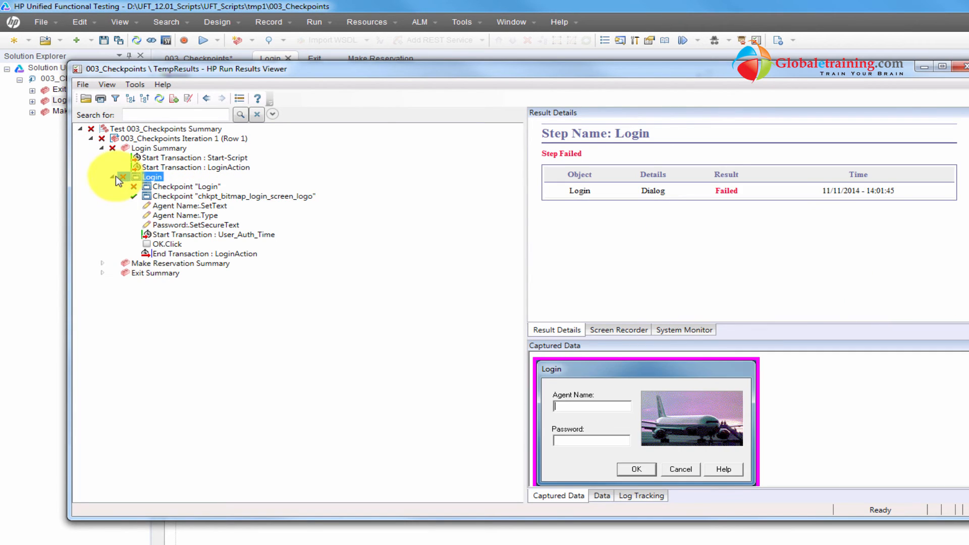
{"action": "left_click", "coordinate": [184, 186]}
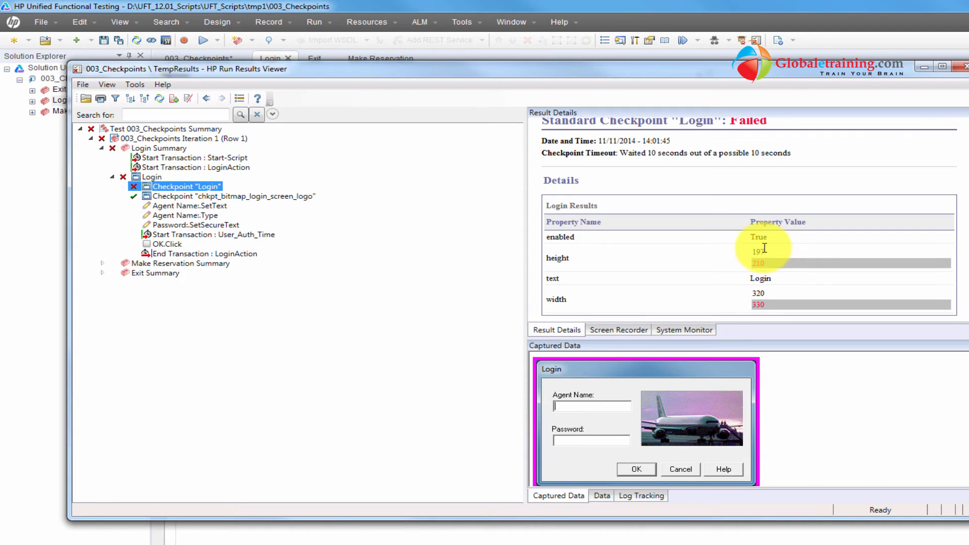
{"action": "left_click", "coordinate": [233, 196]}
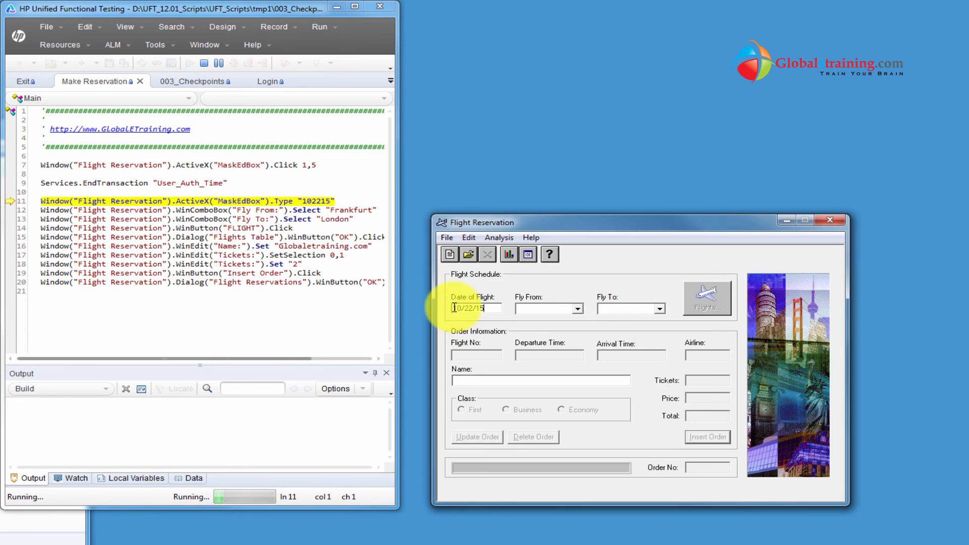
Step: Let the 003_Checkpoints rerun, with both checkpoints commented out, execute to the end
{"action": "left_click", "coordinate": [707, 437]}
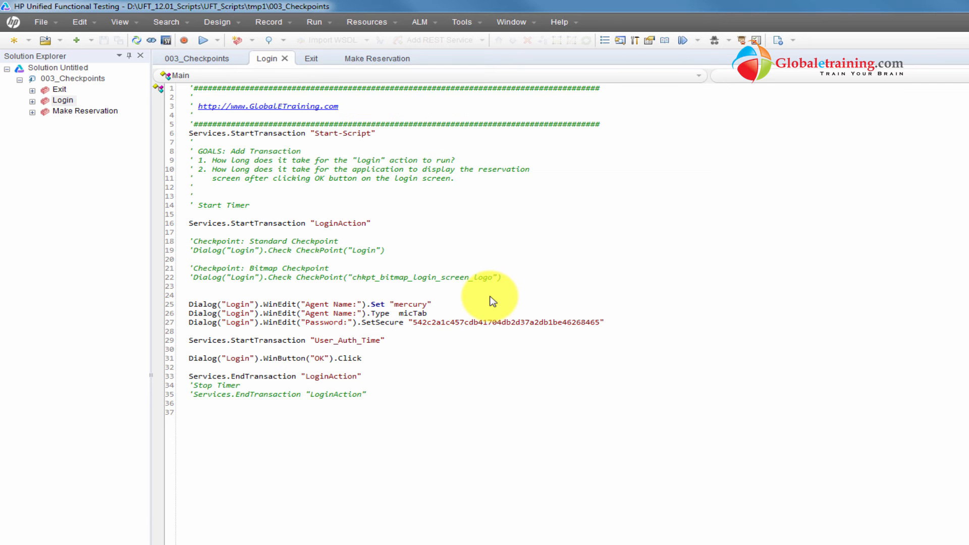
{"action": "mouse_move", "coordinate": [121, 22]}
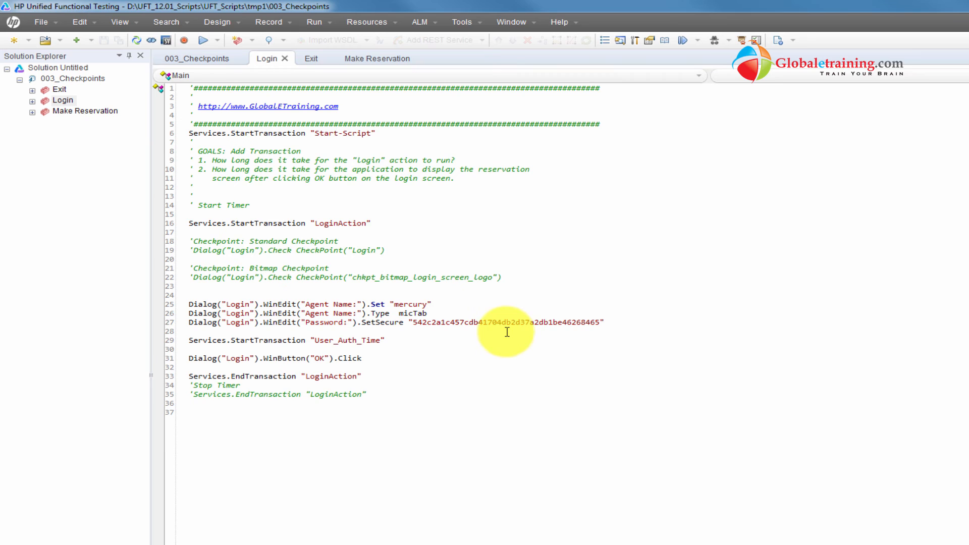
Step: Open Last Run Results to show the TempResults run with a Done status
{"action": "left_click", "coordinate": [203, 40]}
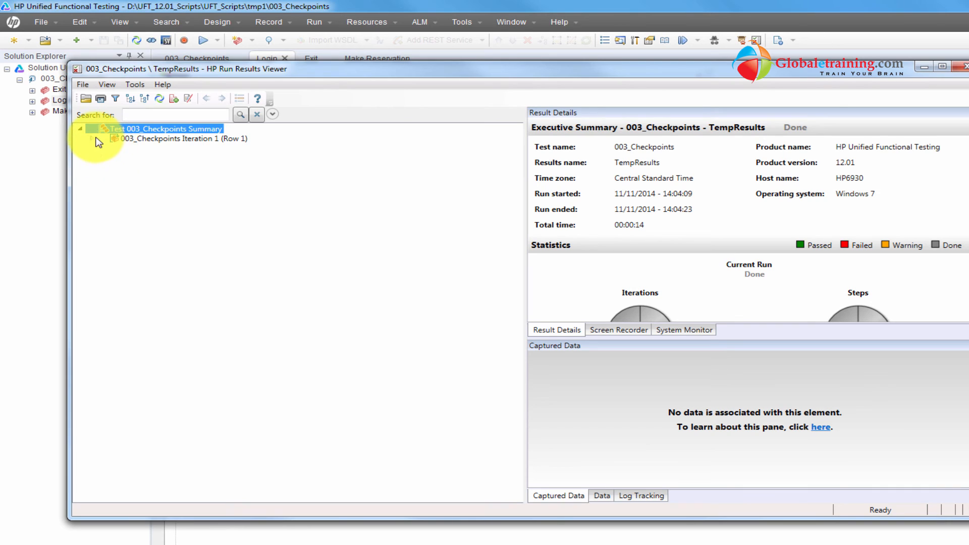
Step: Expand the latest Login run results to confirm no checkpoint steps and a 00:00:14 total time
{"action": "left_click", "coordinate": [100, 139]}
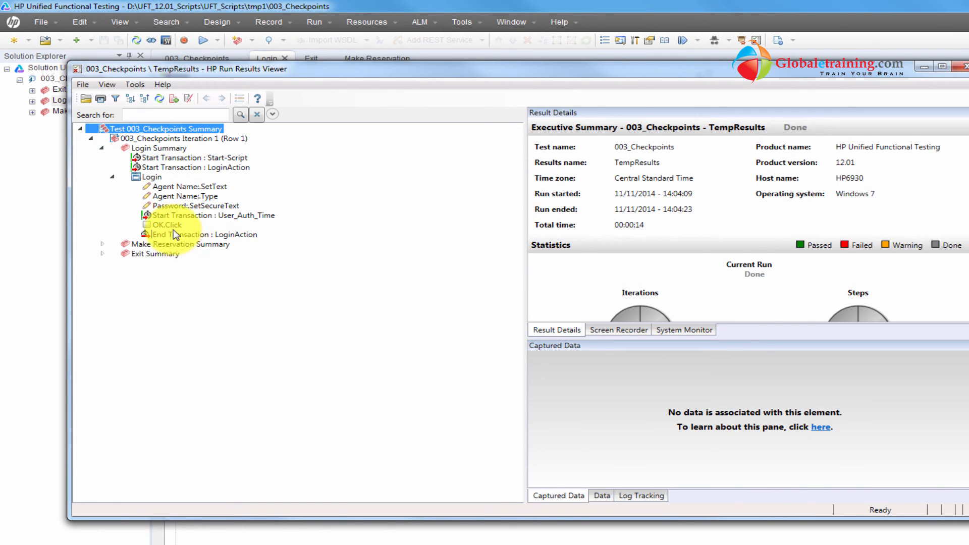
{"action": "left_click", "coordinate": [204, 234]}
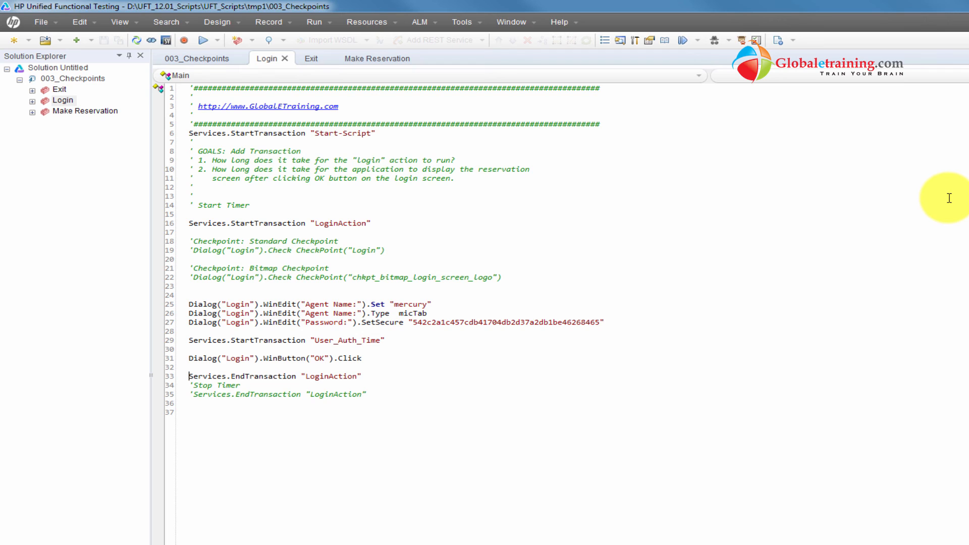
{"action": "mouse_move", "coordinate": [784, 218]}
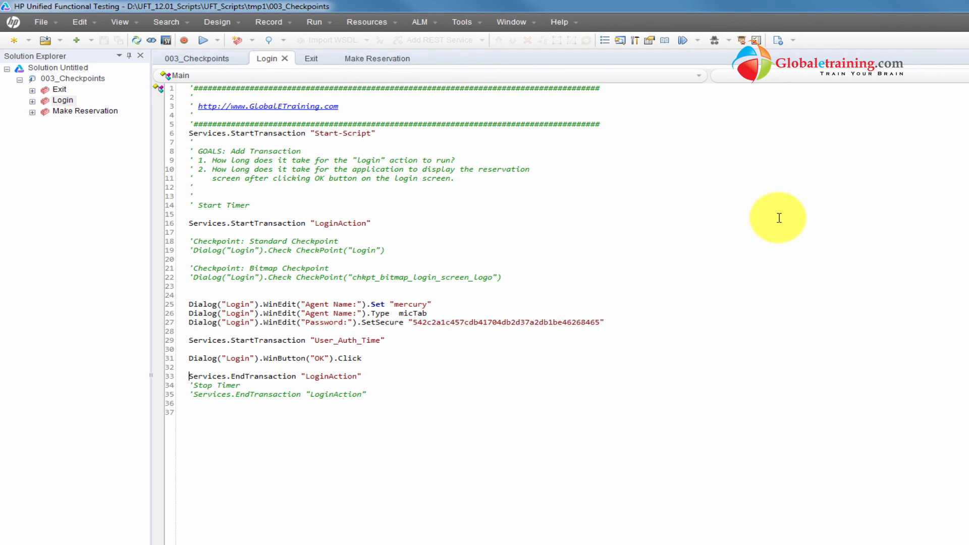
{"action": "mouse_move", "coordinate": [462, 22]}
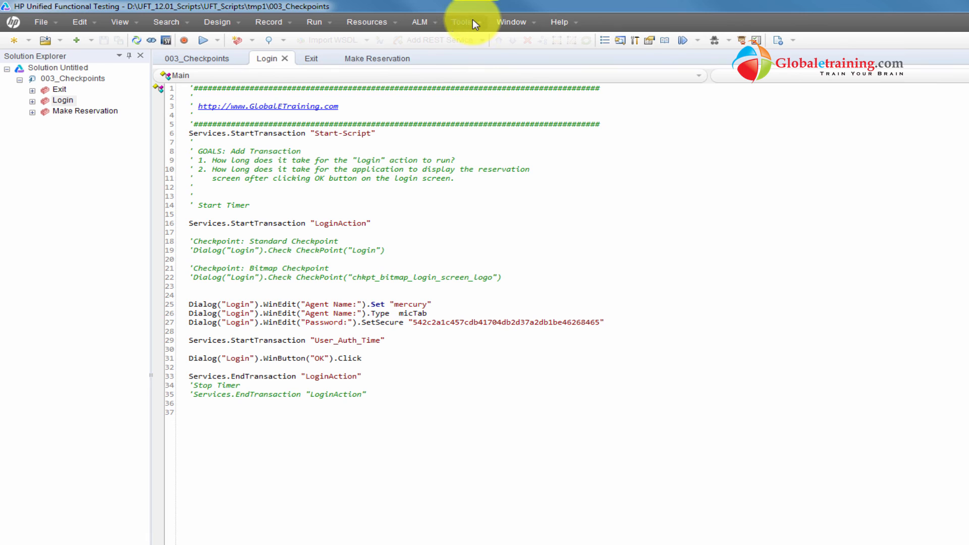
{"action": "mouse_move", "coordinate": [546, 226]}
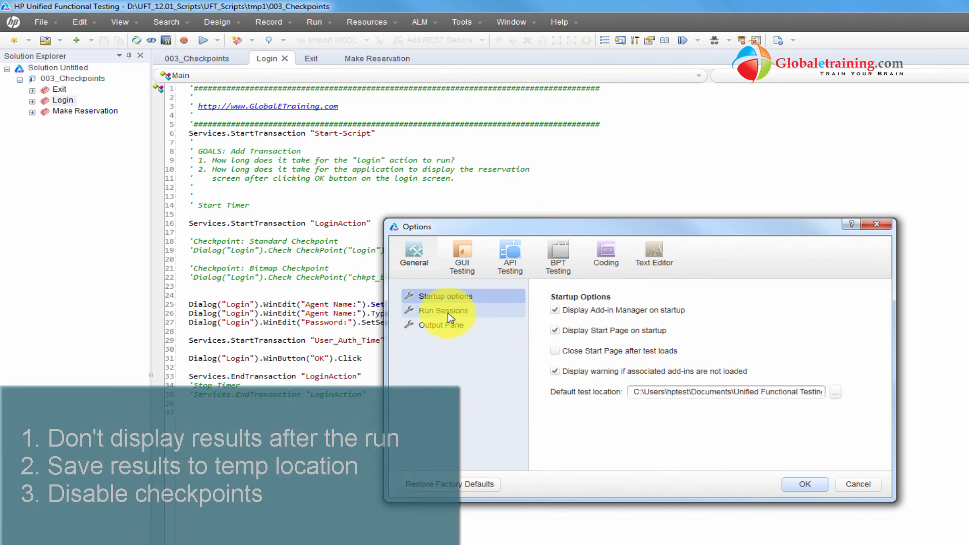
Step: Check Run Sessions settings and the Run dialog's new results folder option, then cancel without running
{"action": "left_click", "coordinate": [443, 310]}
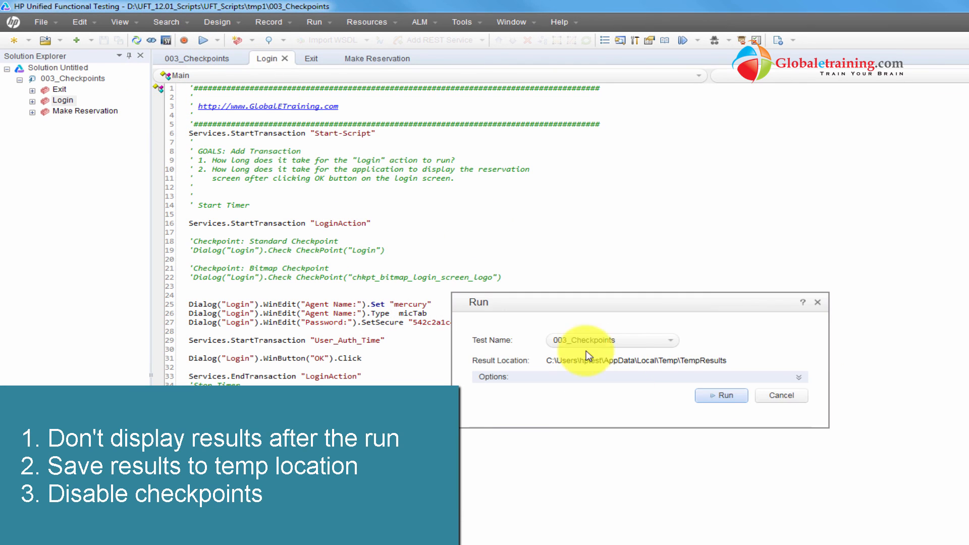
{"action": "left_click", "coordinate": [798, 376]}
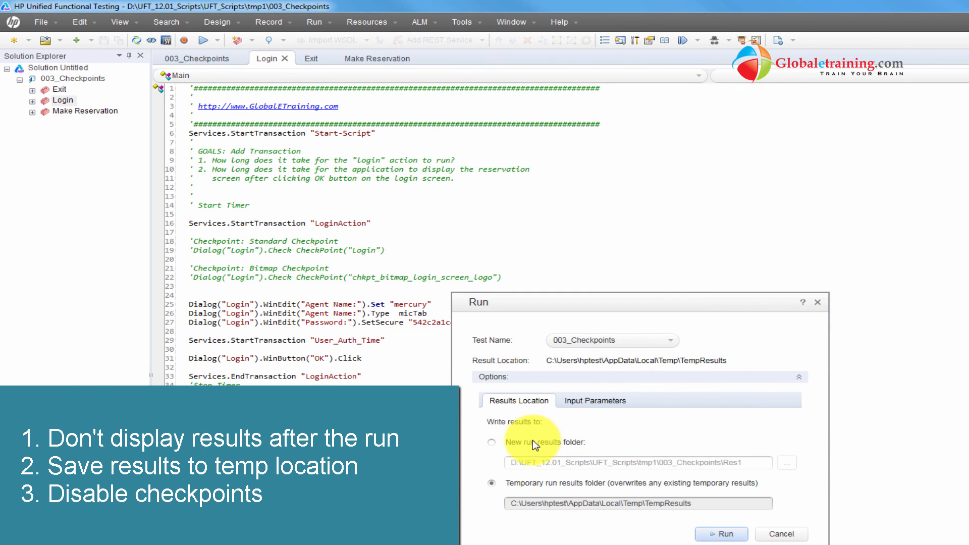
{"action": "left_click", "coordinate": [491, 442]}
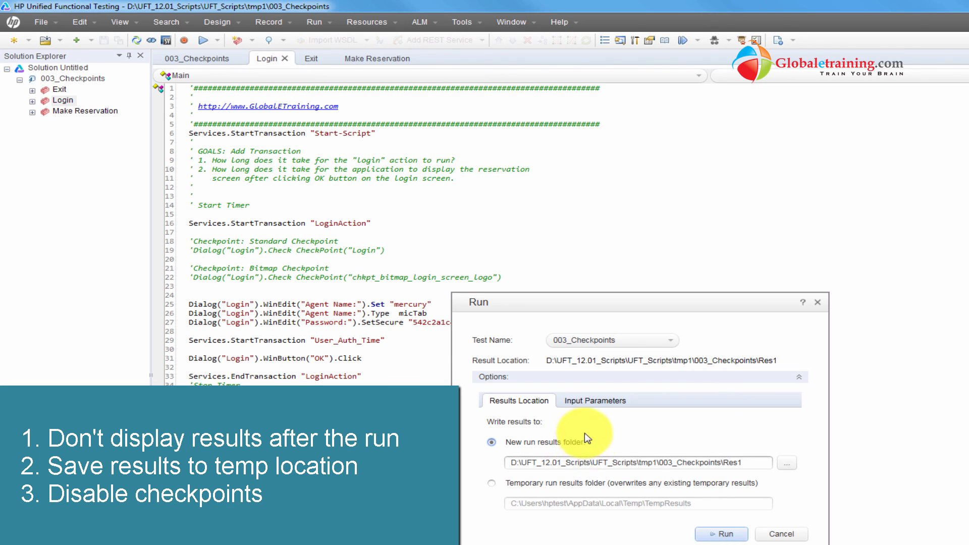
{"action": "left_click", "coordinate": [491, 483]}
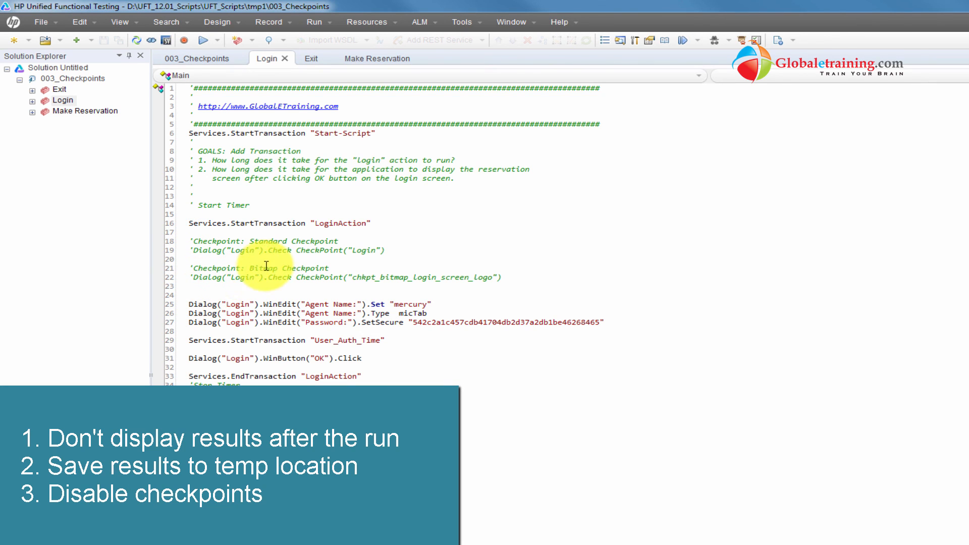
{"action": "mouse_move", "coordinate": [363, 277]}
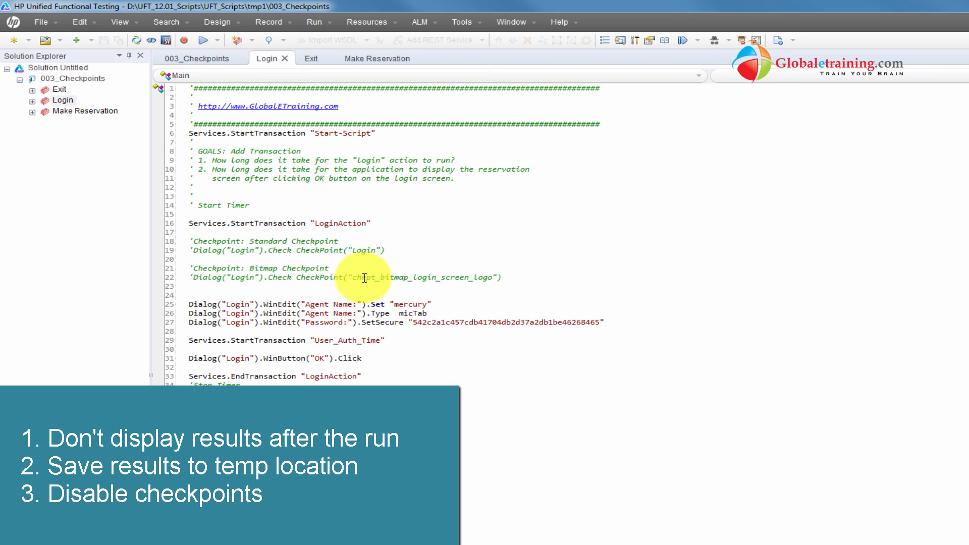